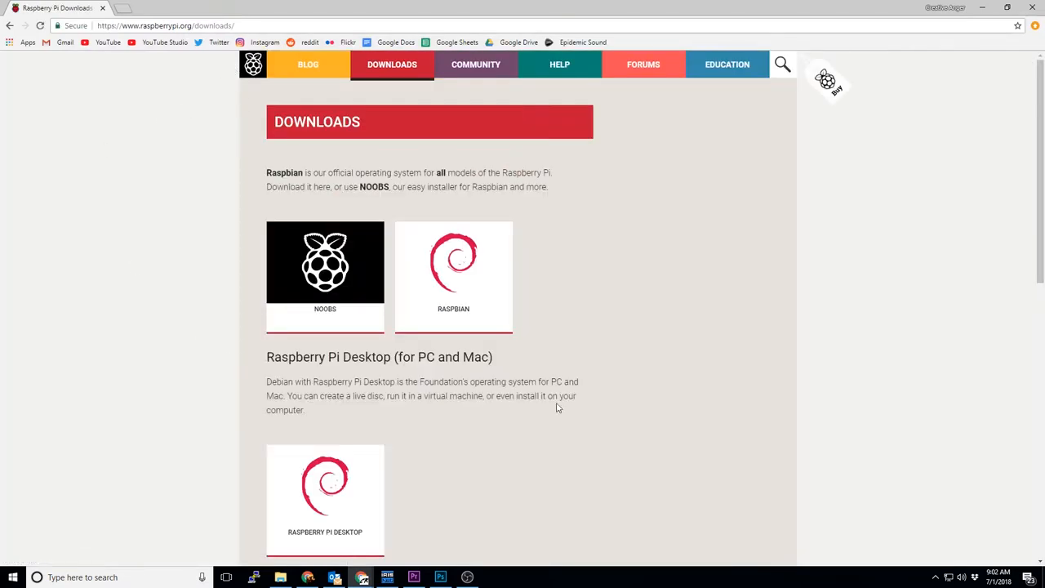
Start the Raspbian Stretch with Desktop ZIP download from the Raspbian page.
left_click(454, 269)
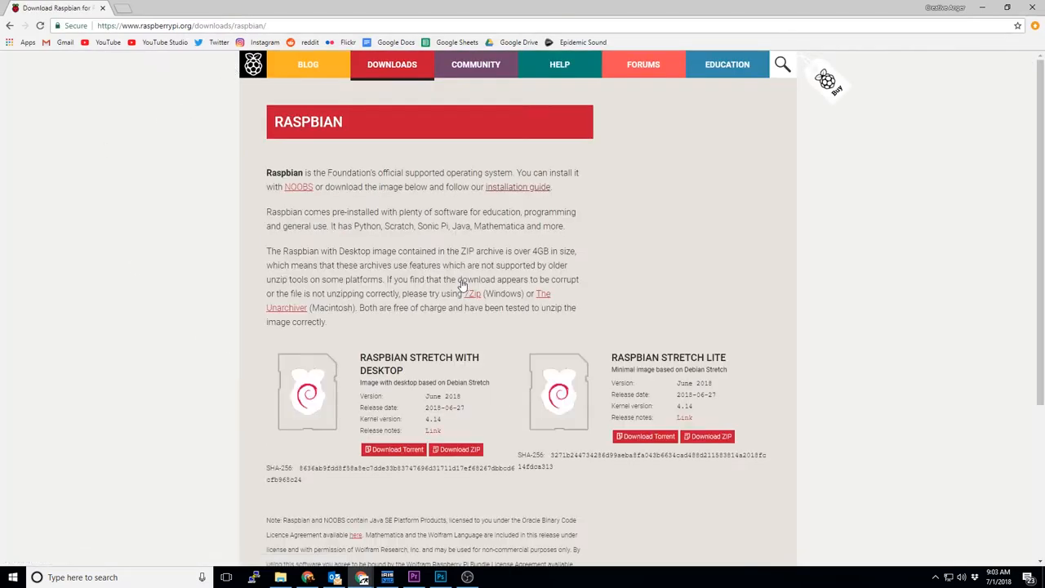
mouse_move(125, 459)
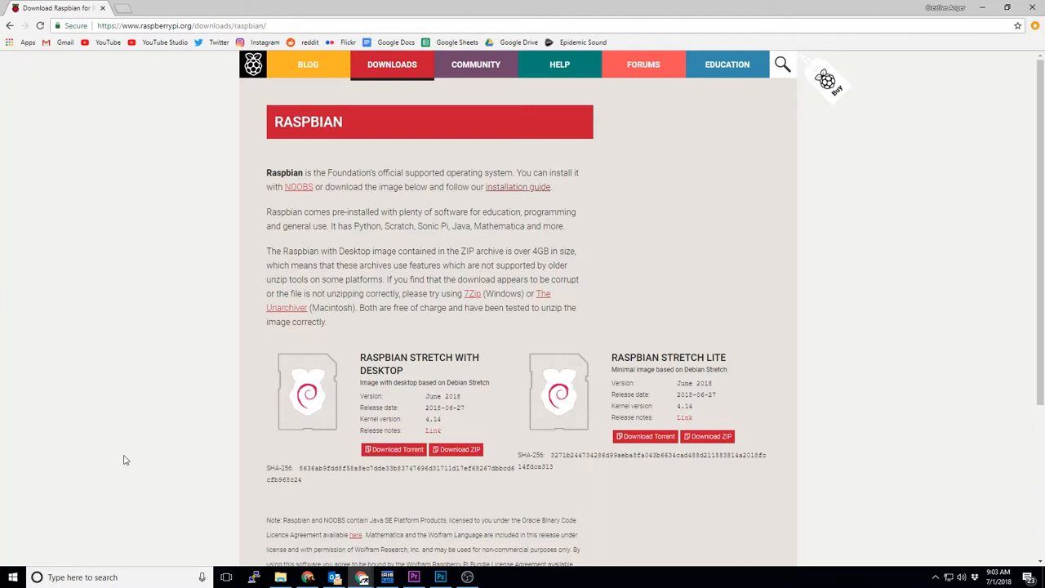
mouse_move(117, 467)
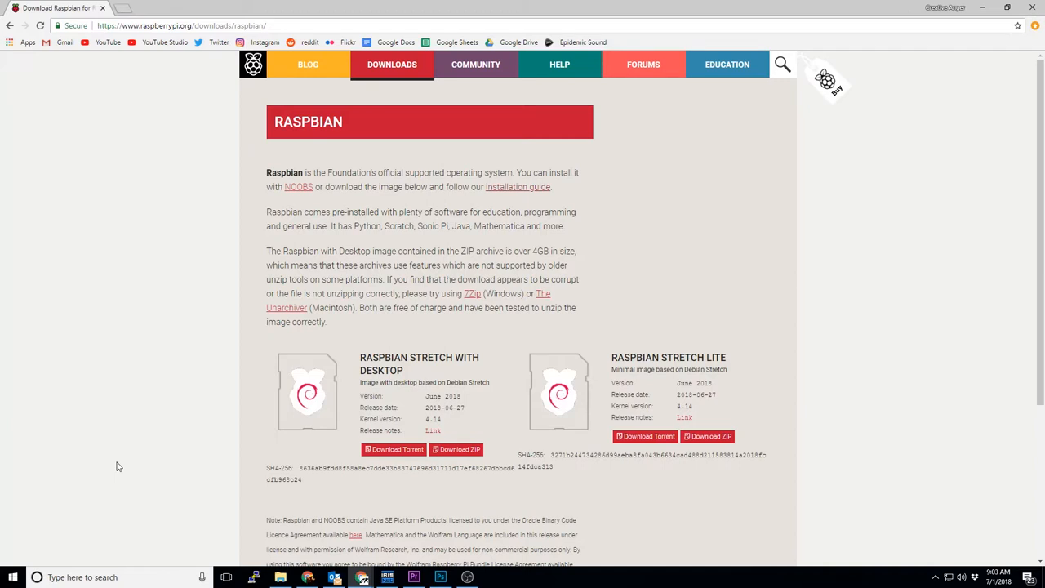
left_click(458, 448)
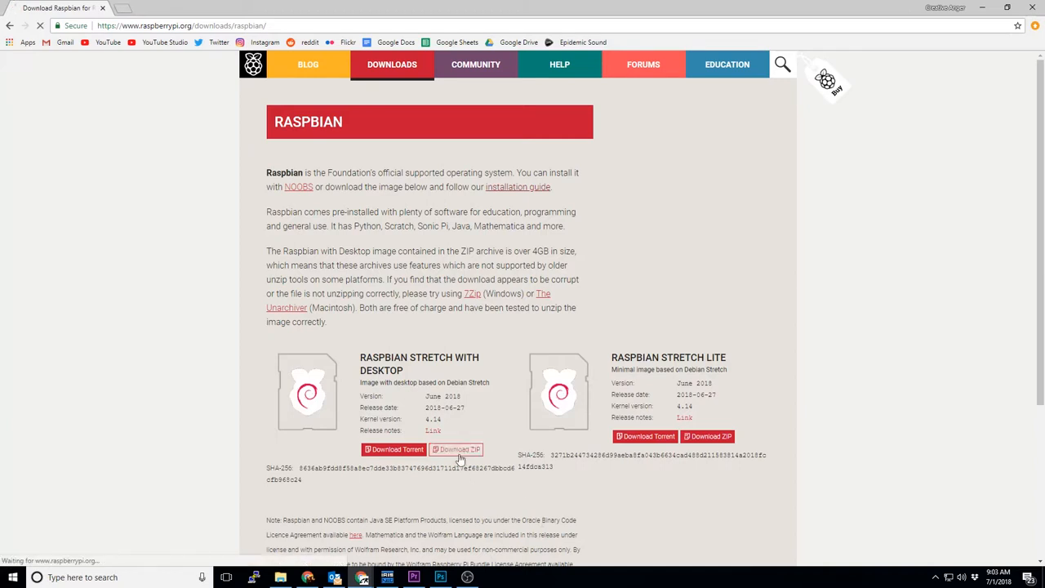
left_click(457, 448)
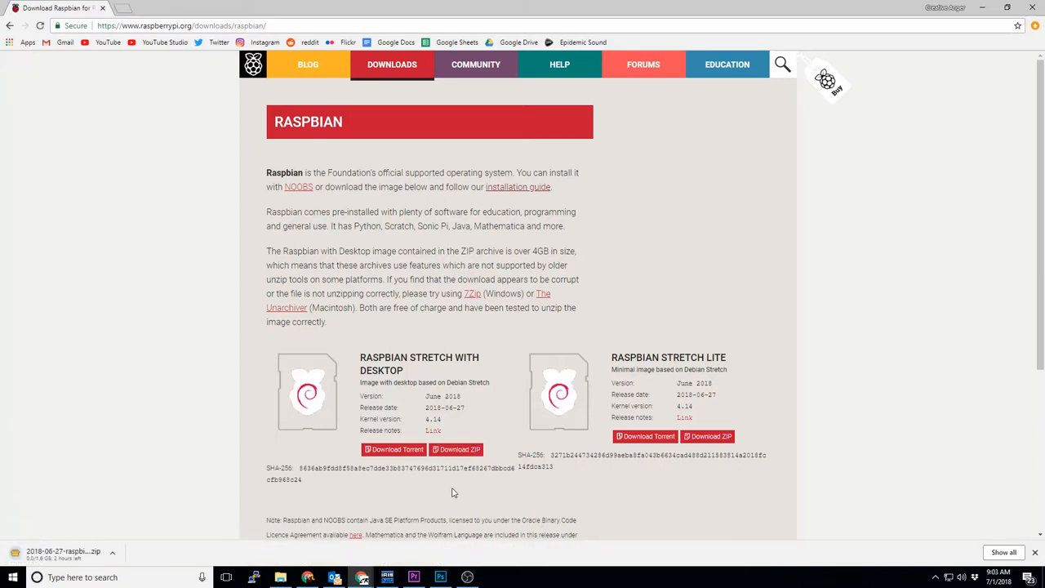
mouse_move(920, 522)
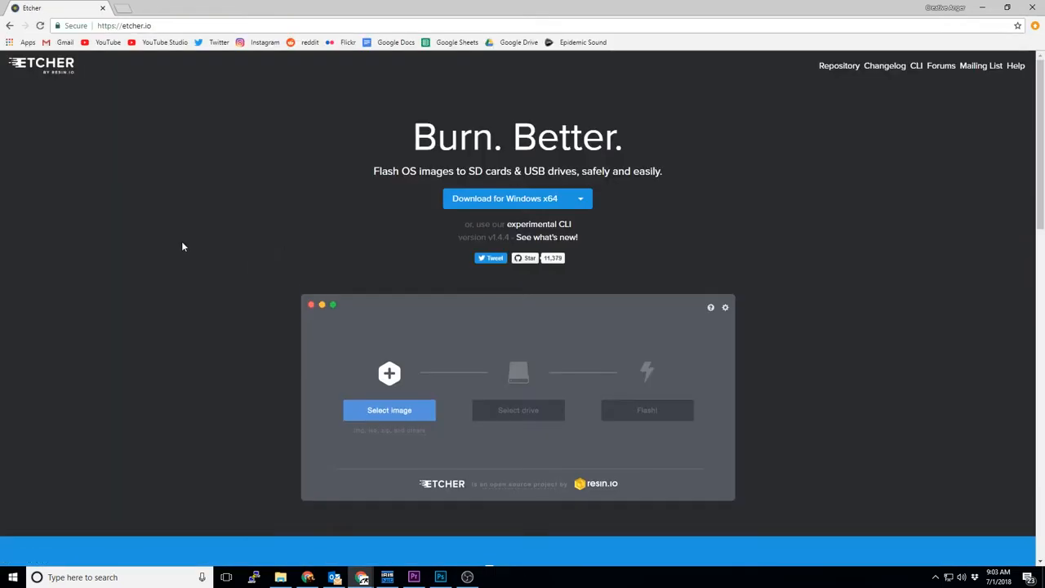
Download Etcher for Windows x64 from etcher.io.
left_click(389, 410)
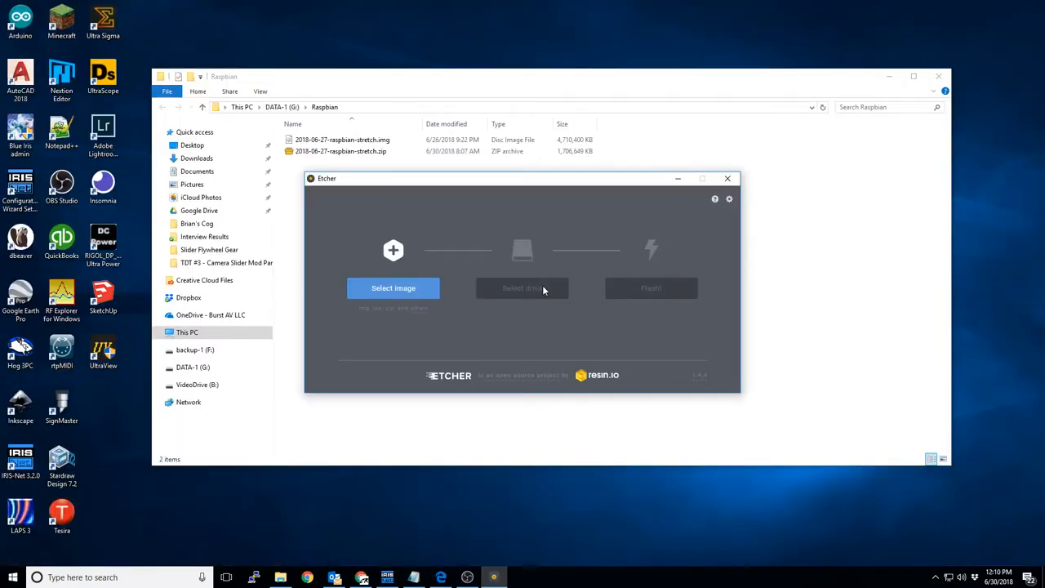
Choose the raspbian-stretch .img as the image to flash in Etcher.
left_click(523, 287)
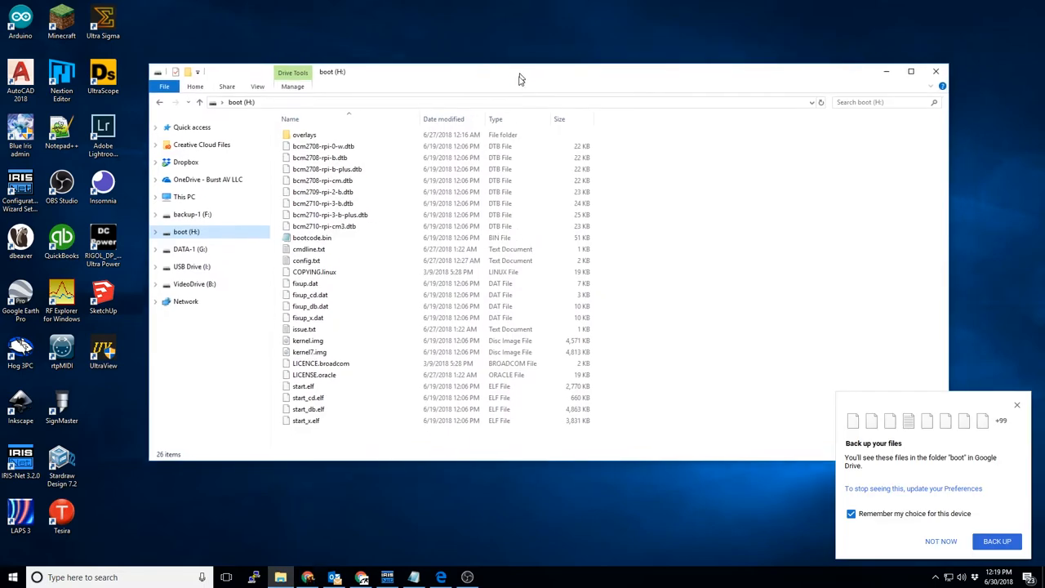
Create an empty extensionless file named ssh on the boot (H:) drive.
left_click(947, 542)
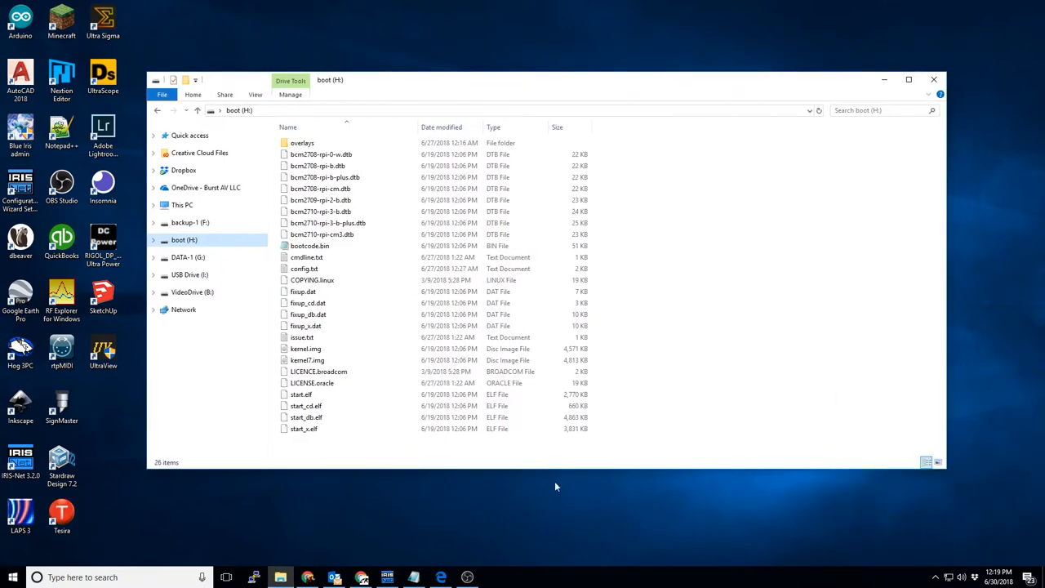
mouse_move(332, 510)
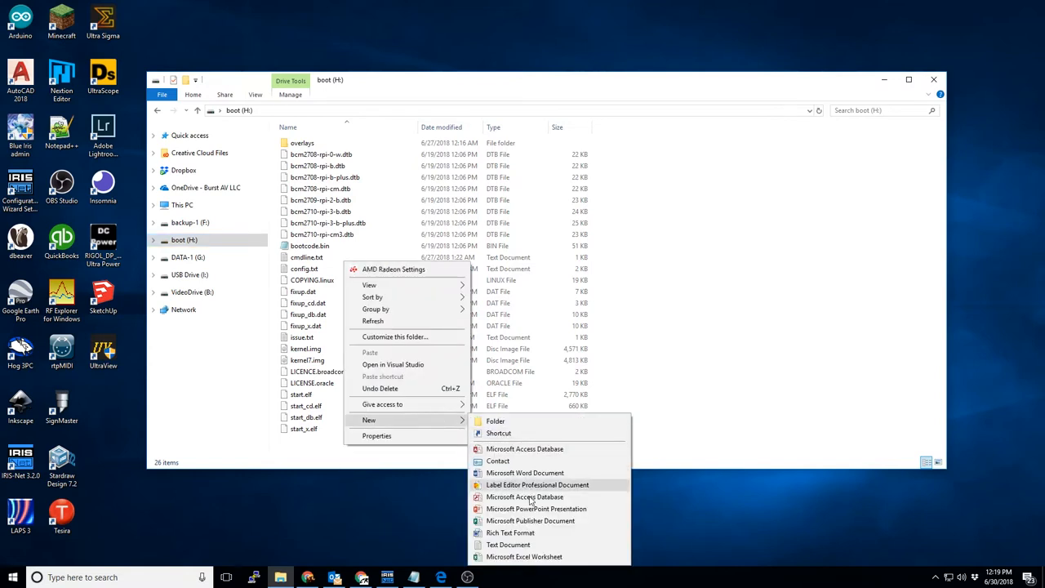
left_click(508, 545)
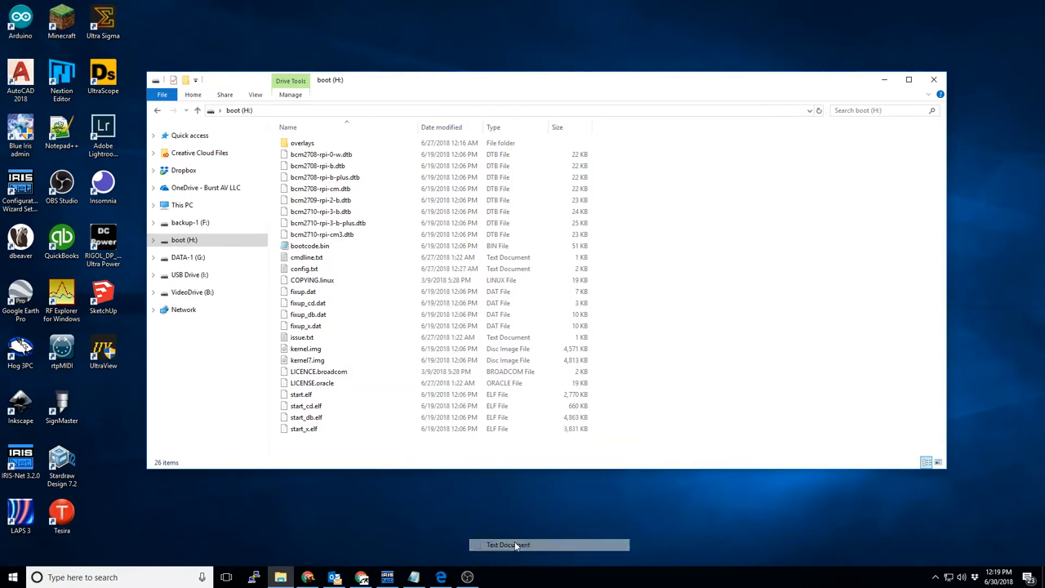
left_click(506, 545)
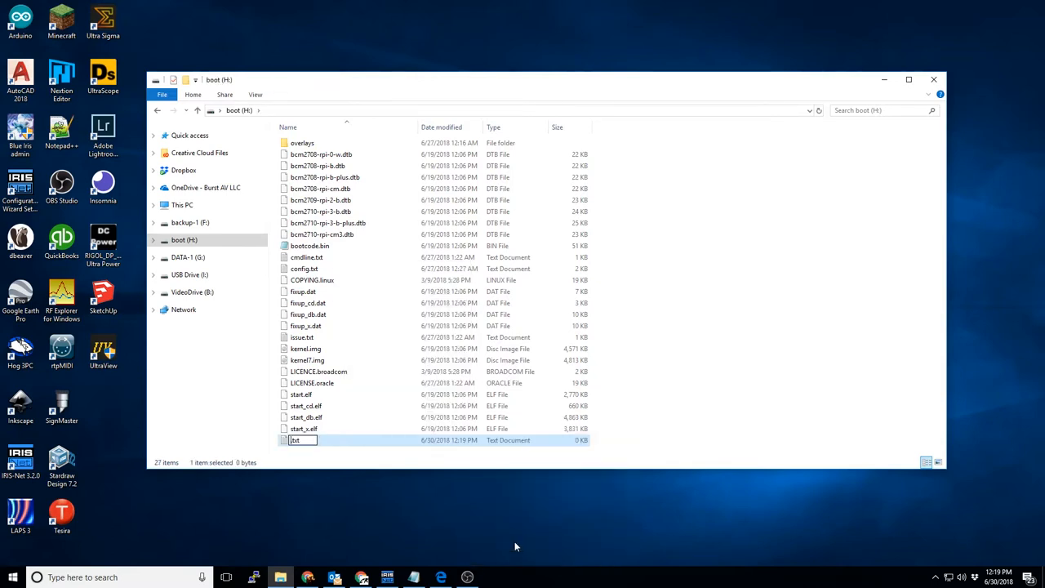
type("ssh")
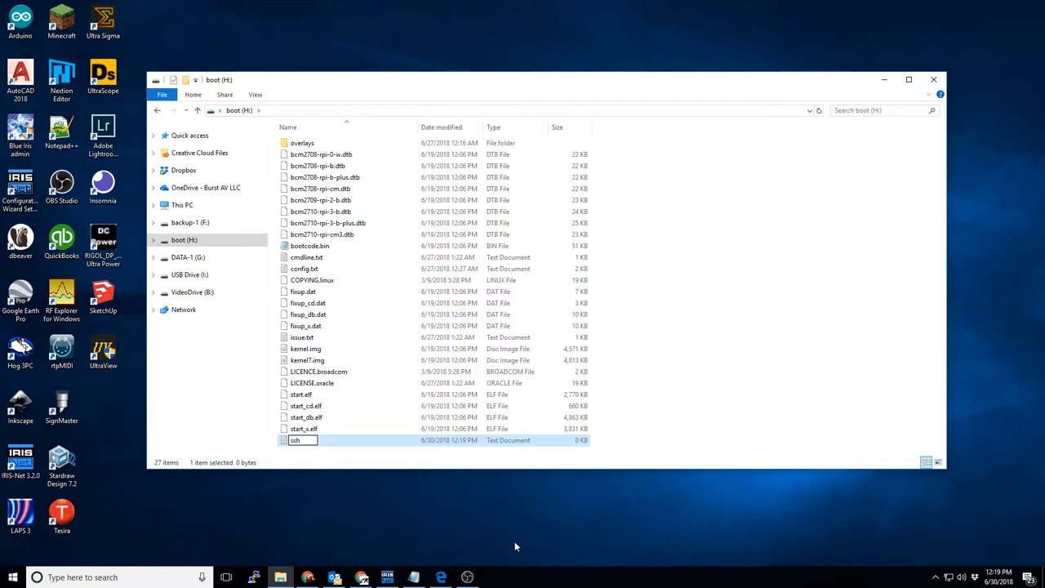
key("Enter")
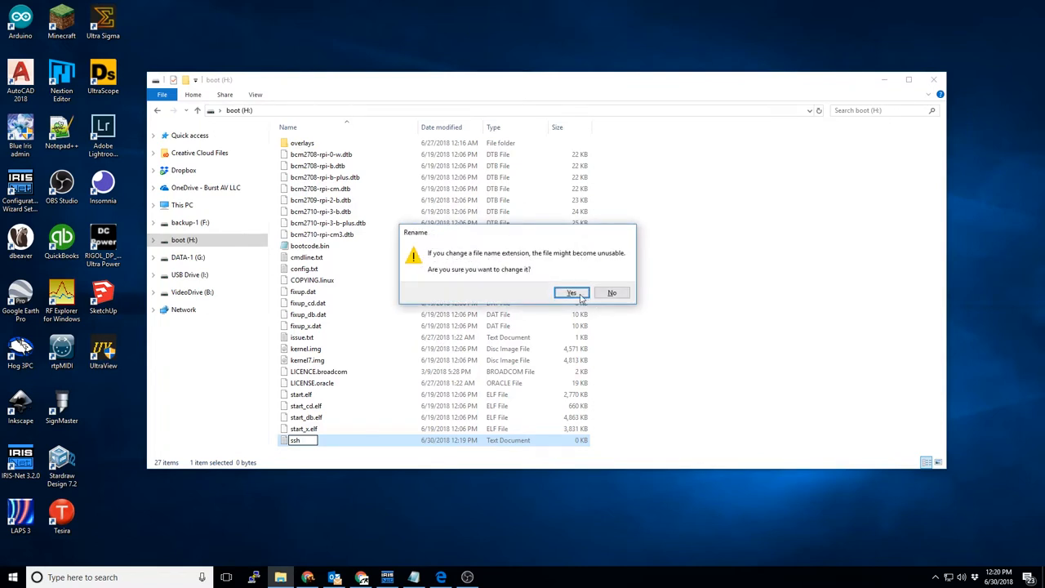
left_click(572, 293)
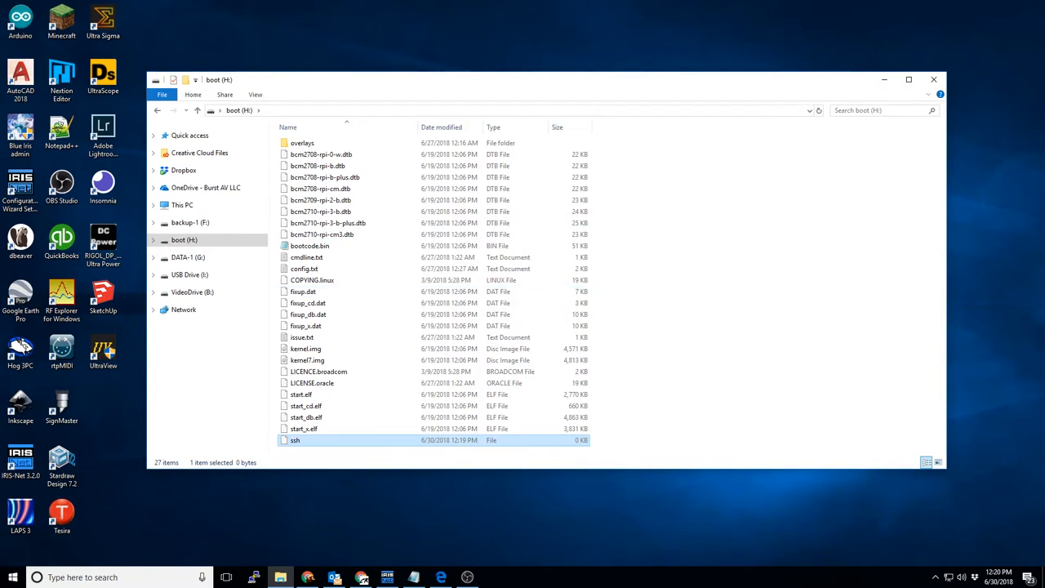
mouse_move(660, 392)
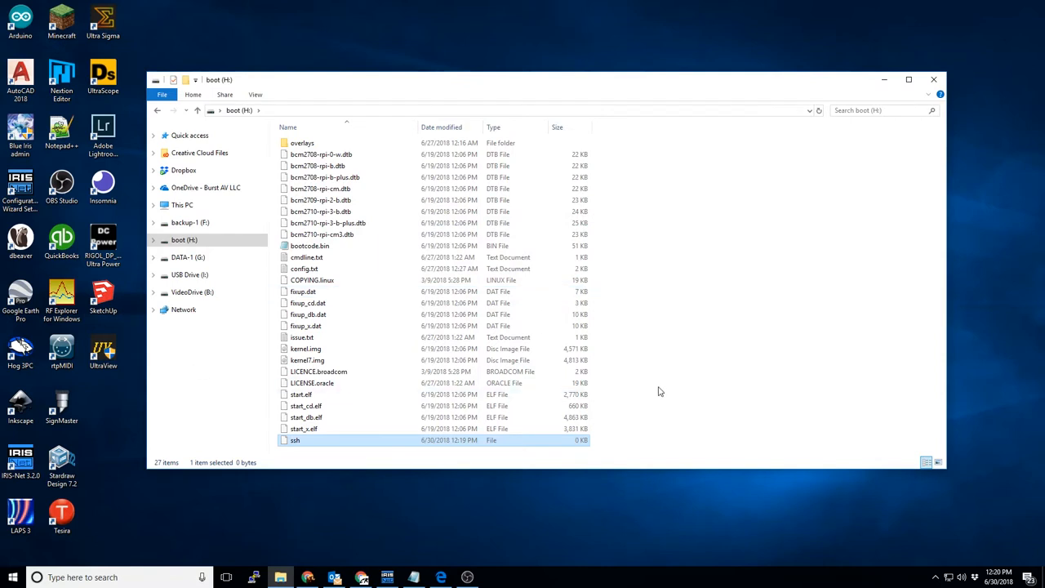
mouse_move(663, 389)
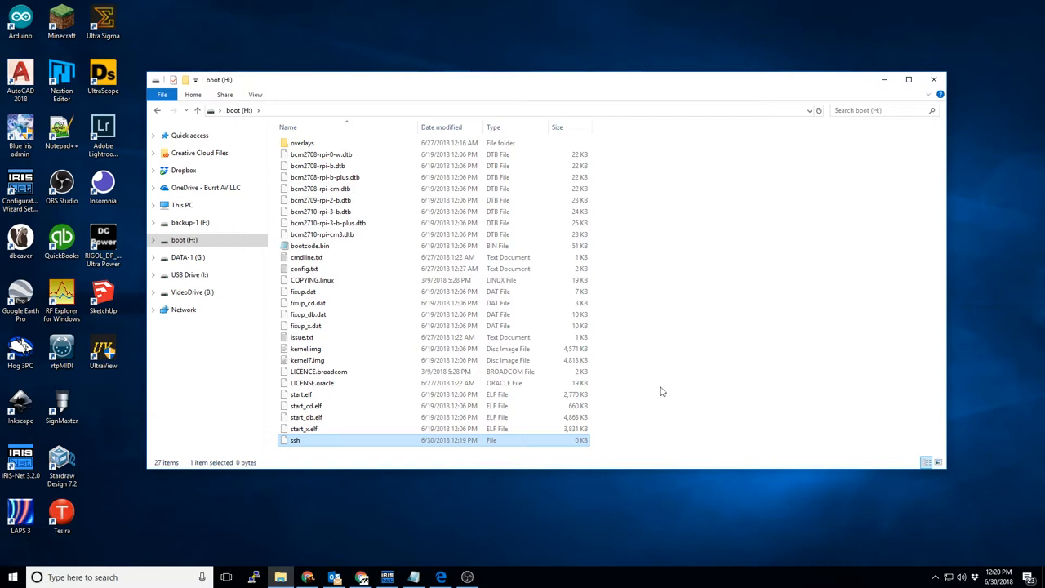
Create wpa_supplicant.conf on the boot drive and open it in Notepad.
right_click(662, 392)
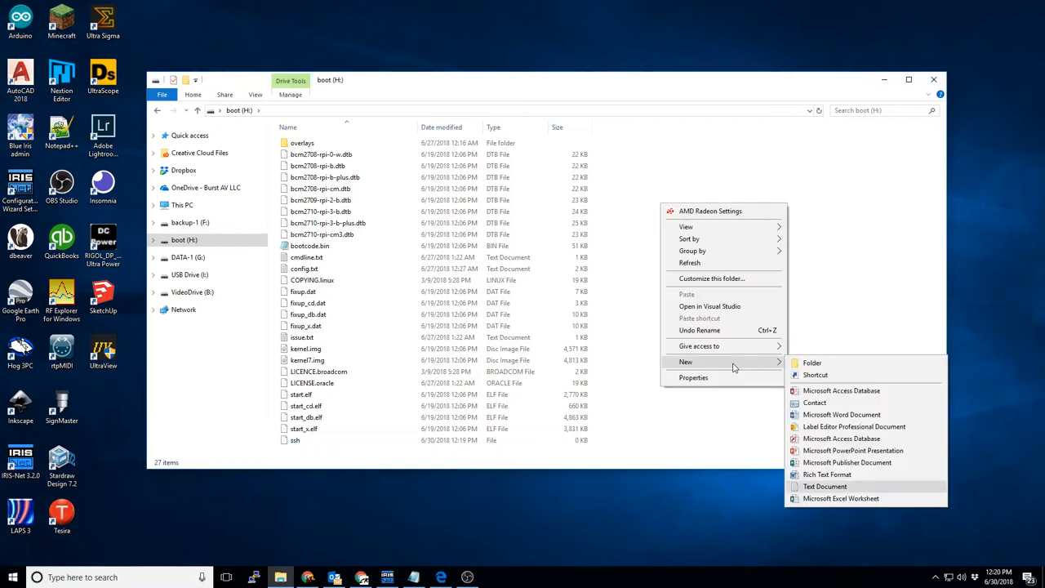
left_click(825, 487)
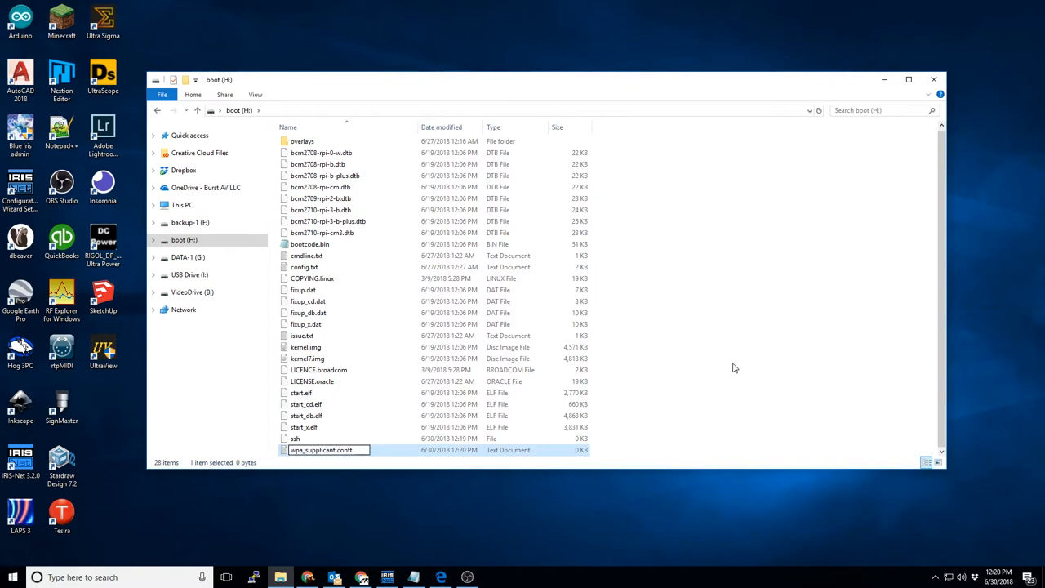
double_click(320, 450)
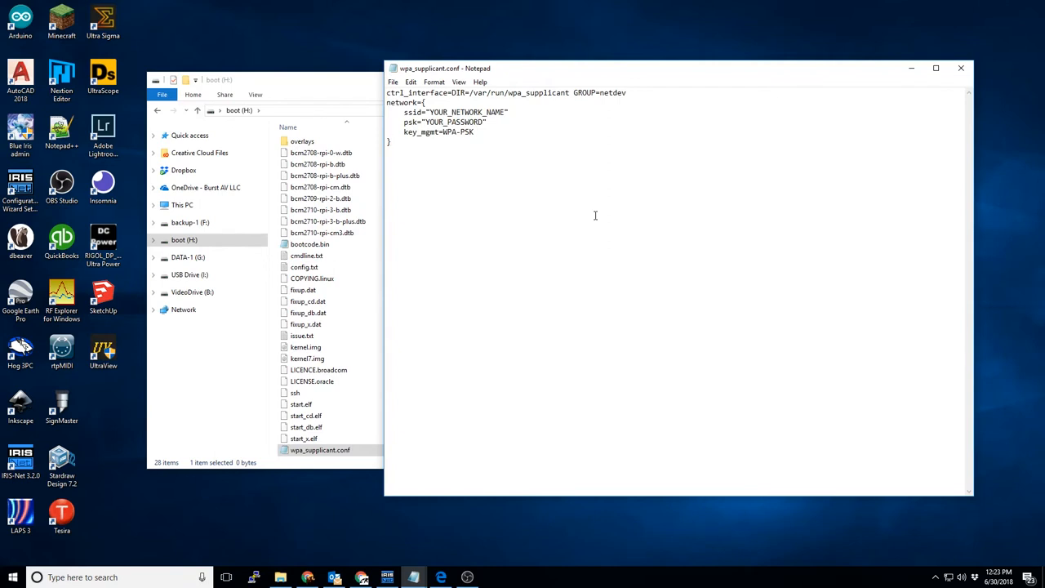
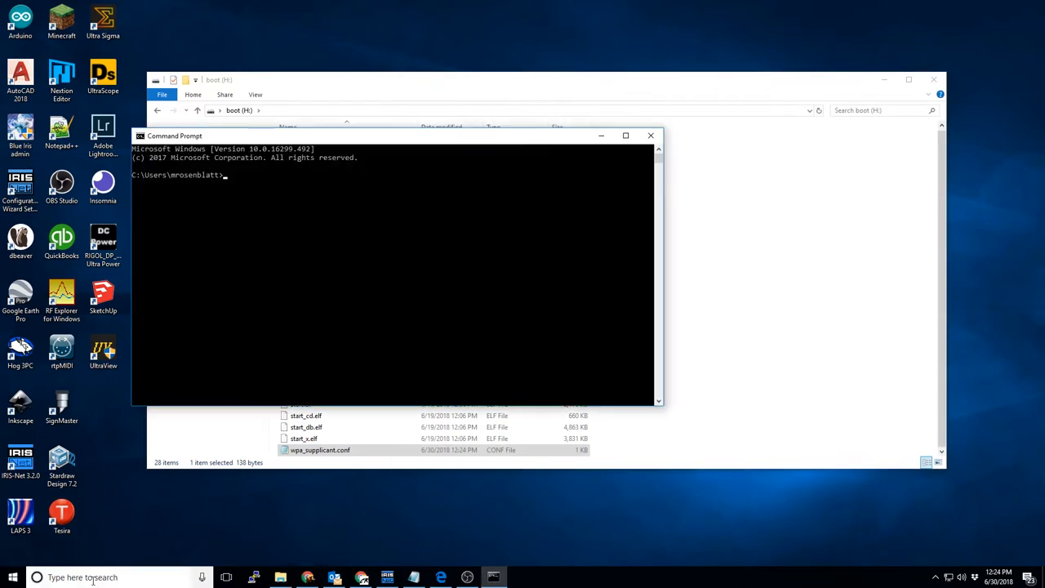
Run arp to list device IP and physical addresses and scan the interface tables.
type("arp -a")
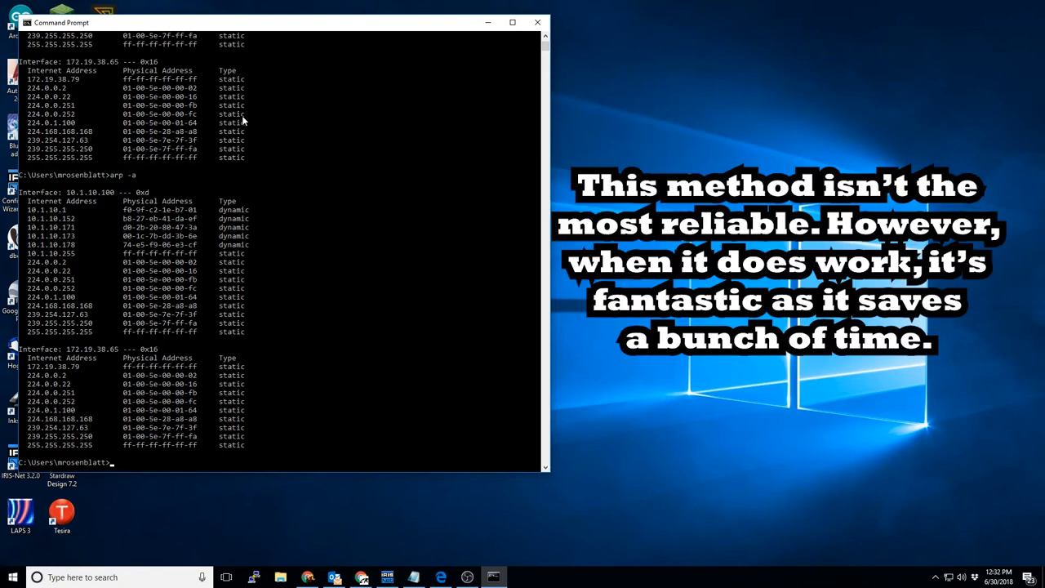
mouse_move(237, 122)
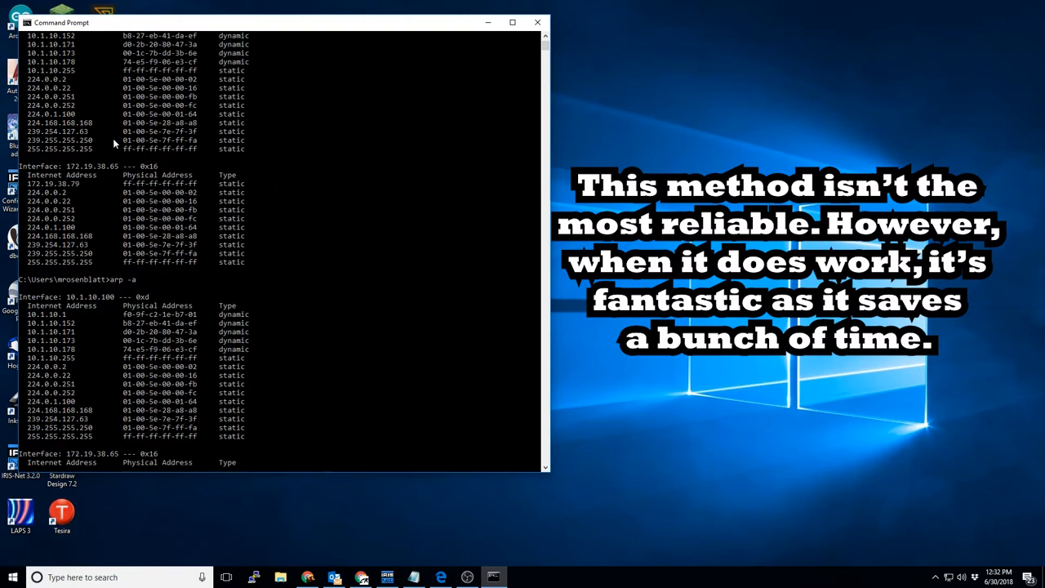
scroll("down", 3)
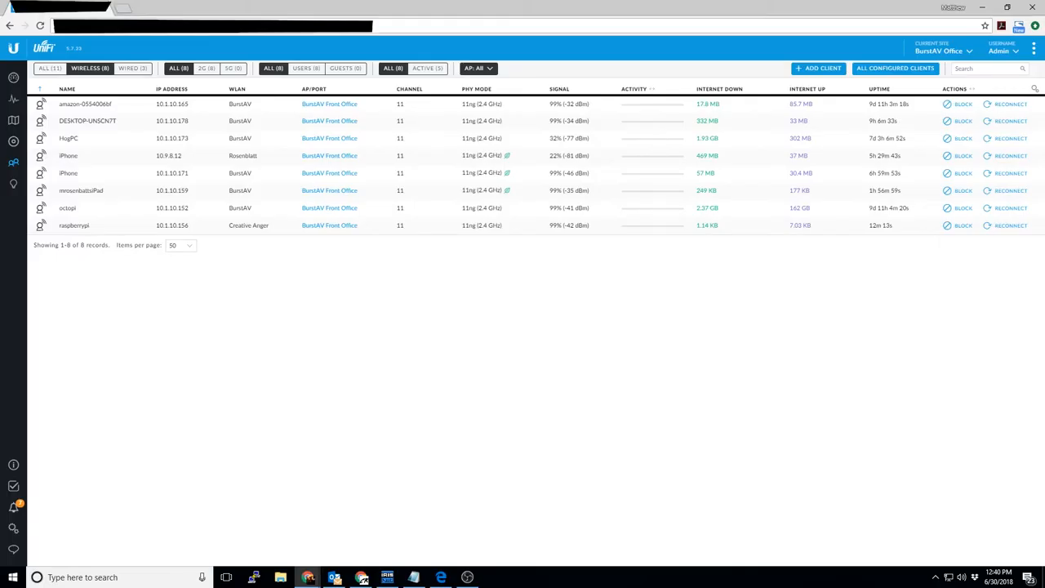
mouse_move(508, 155)
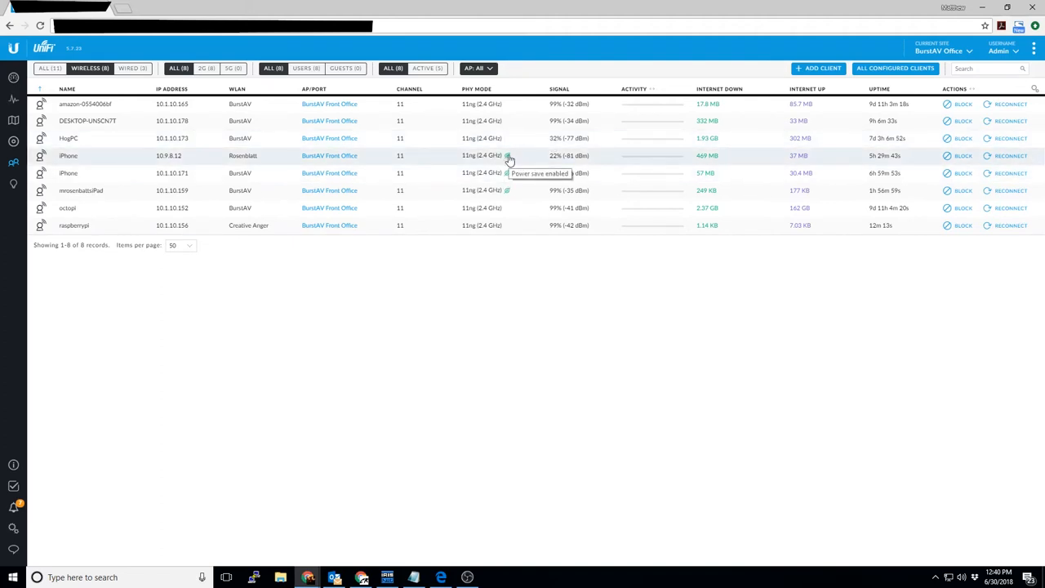
mouse_move(464, 451)
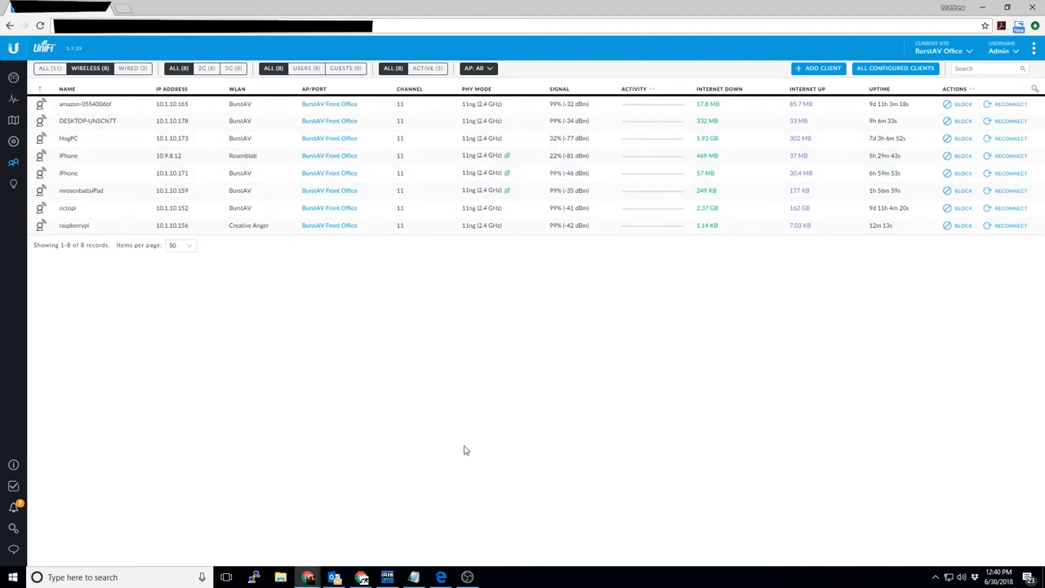